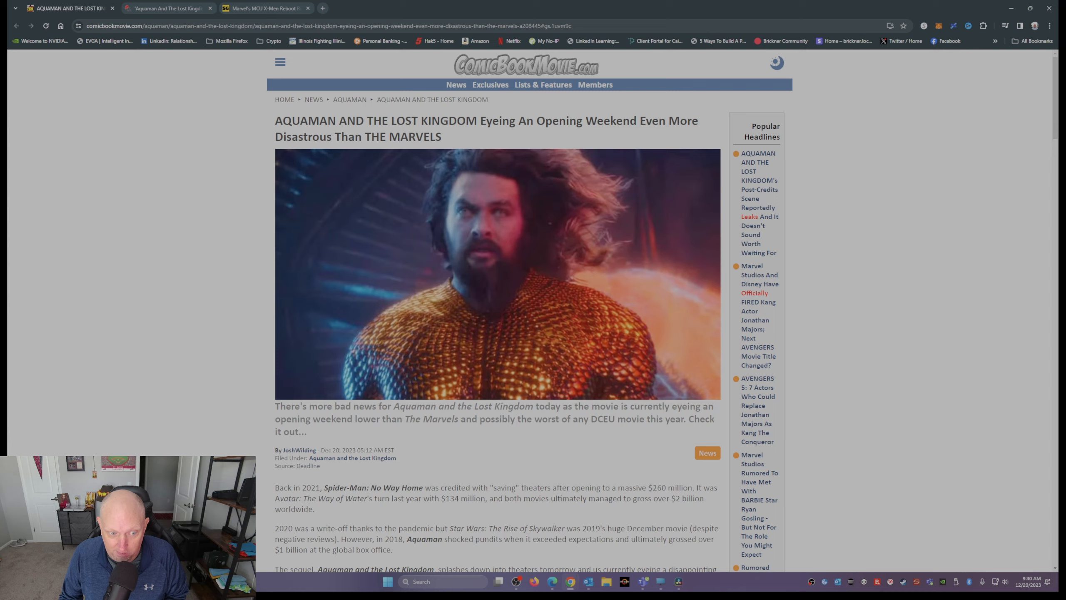
{"action": "scroll", "scroll_direction": "down", "scroll_amount": 3}
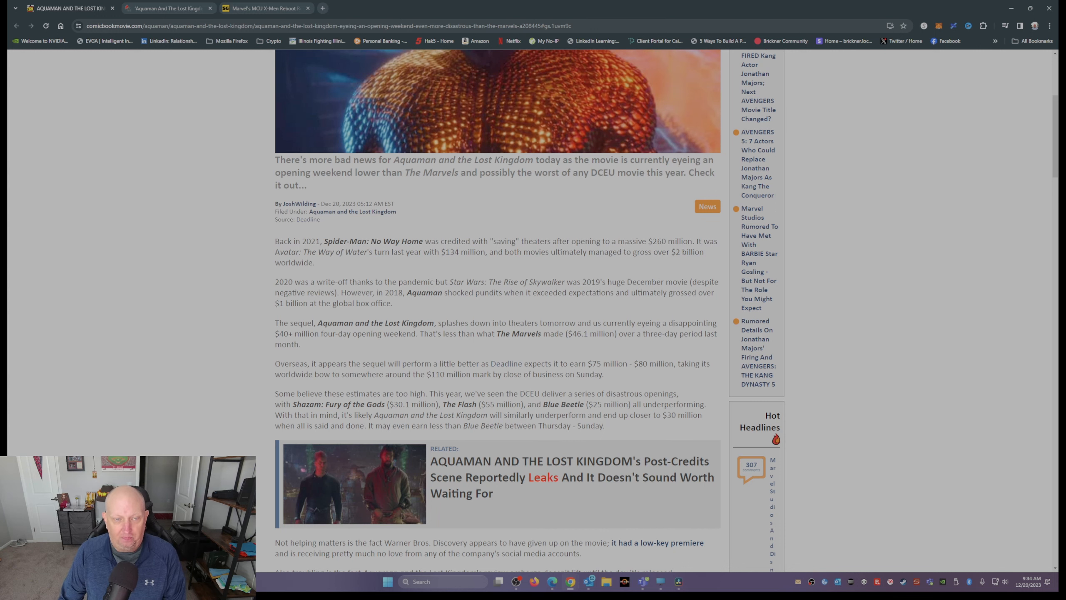
{"action": "scroll", "scroll_direction": "down", "scroll_amount": 3}
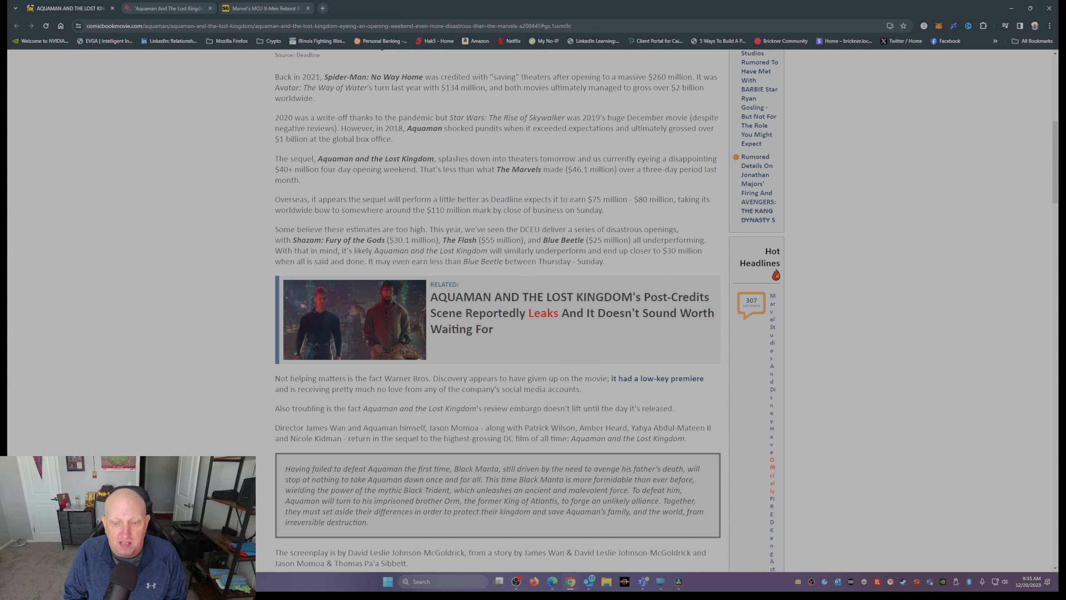
{"action": "scroll", "scroll_direction": "up", "scroll_amount": 3}
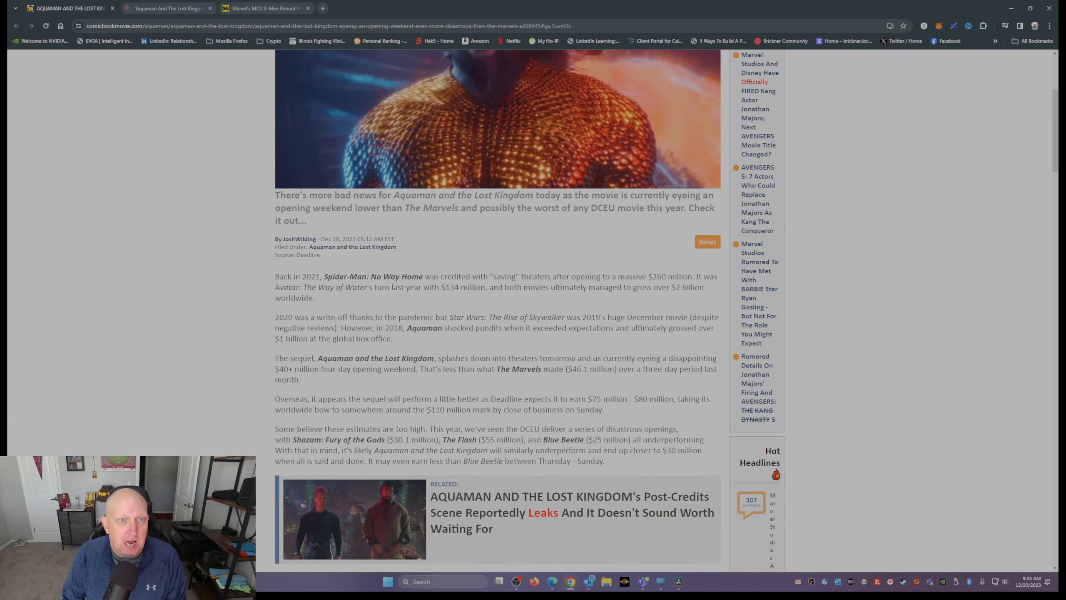
{"action": "scroll", "scroll_direction": "down", "scroll_amount": 3}
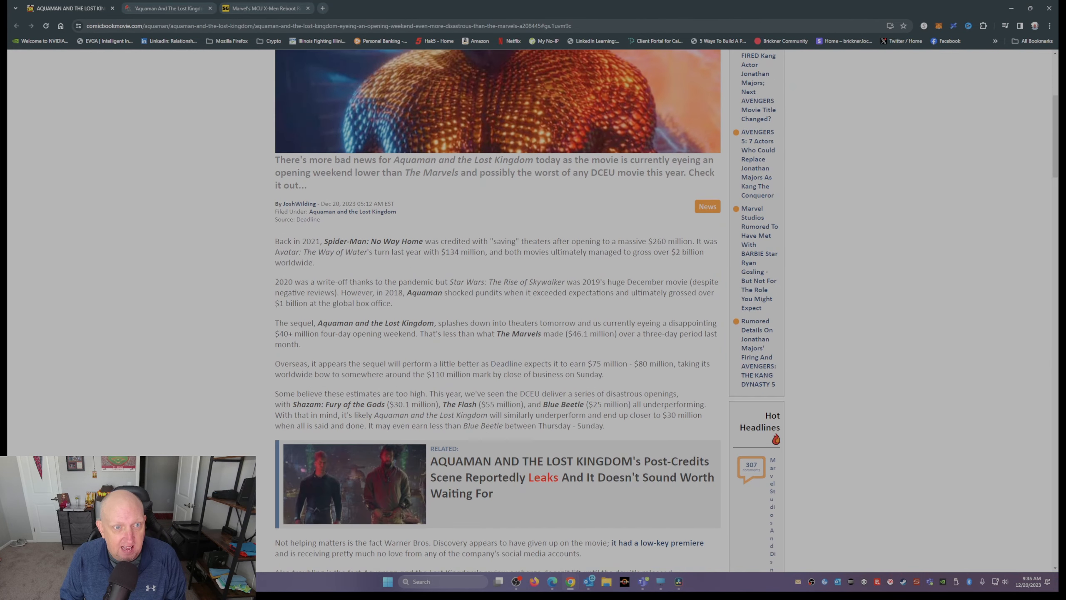
{"action": "scroll", "scroll_direction": "down", "scroll_amount": 3}
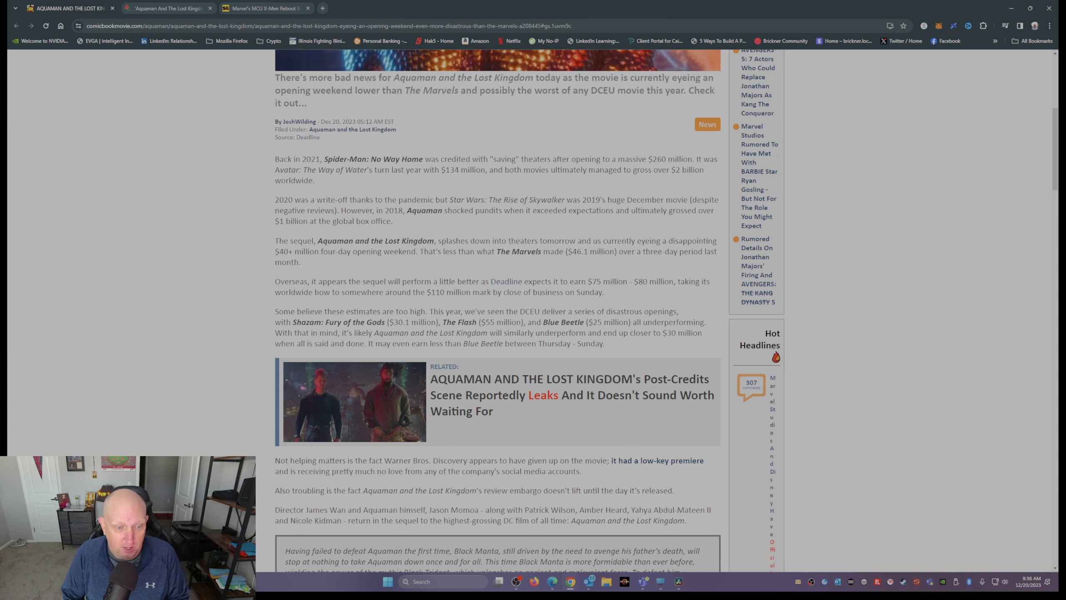
{"action": "scroll", "scroll_direction": "down", "scroll_amount": 3}
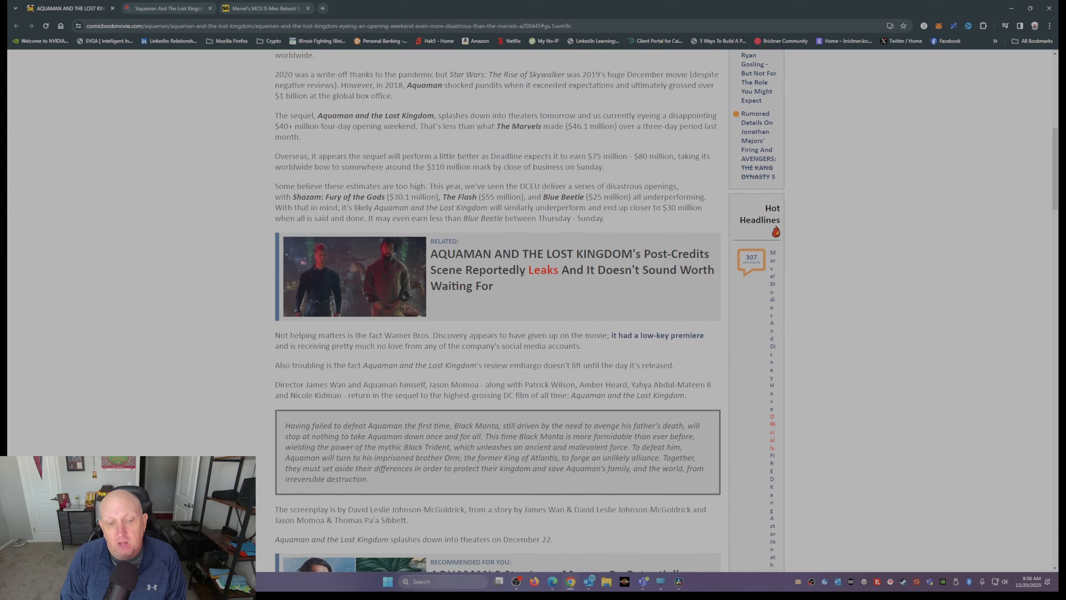
{"action": "scroll", "scroll_direction": "down", "scroll_amount": 3}
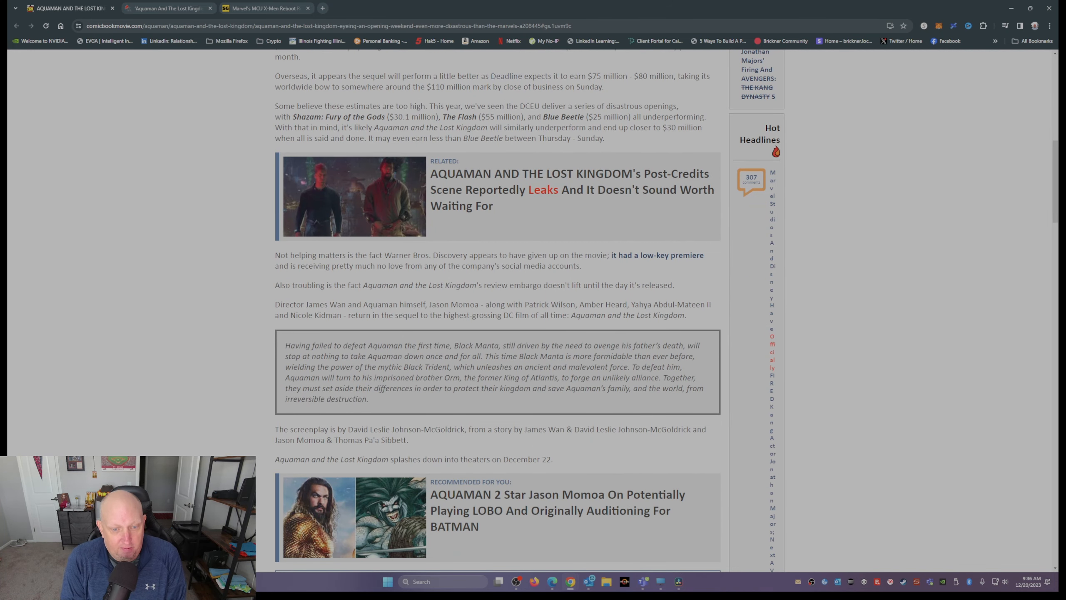